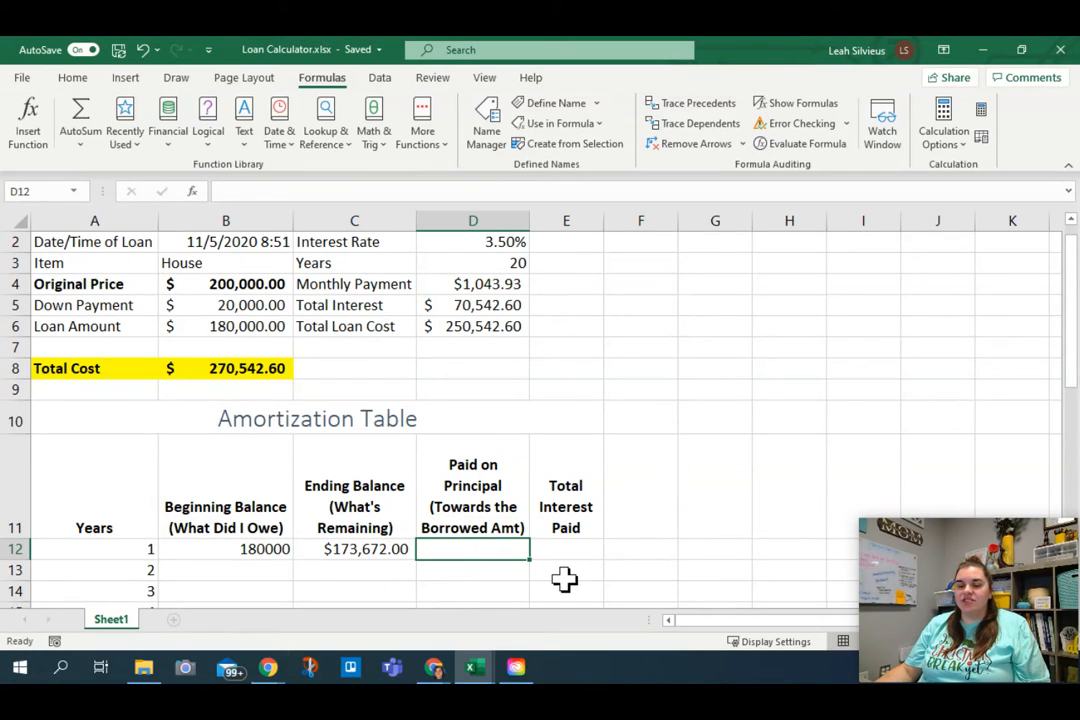
mouse_move(260, 550)
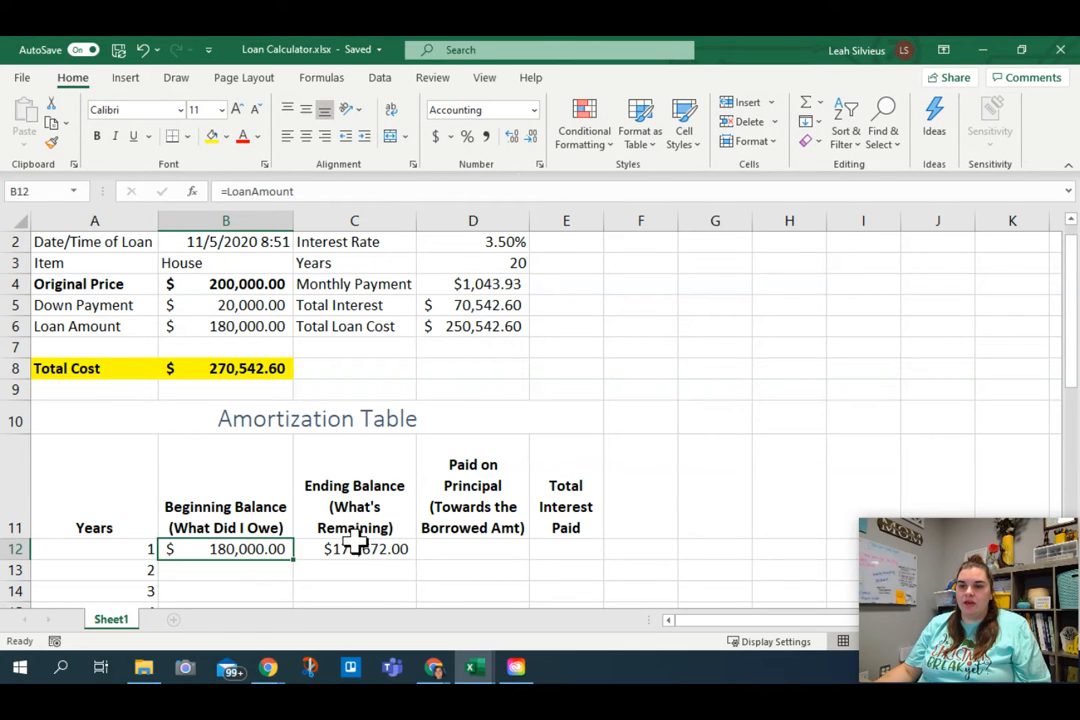
Review the year-1 ending and beginning balance formulas in C12 and B12, then select D12
left_click(354, 548)
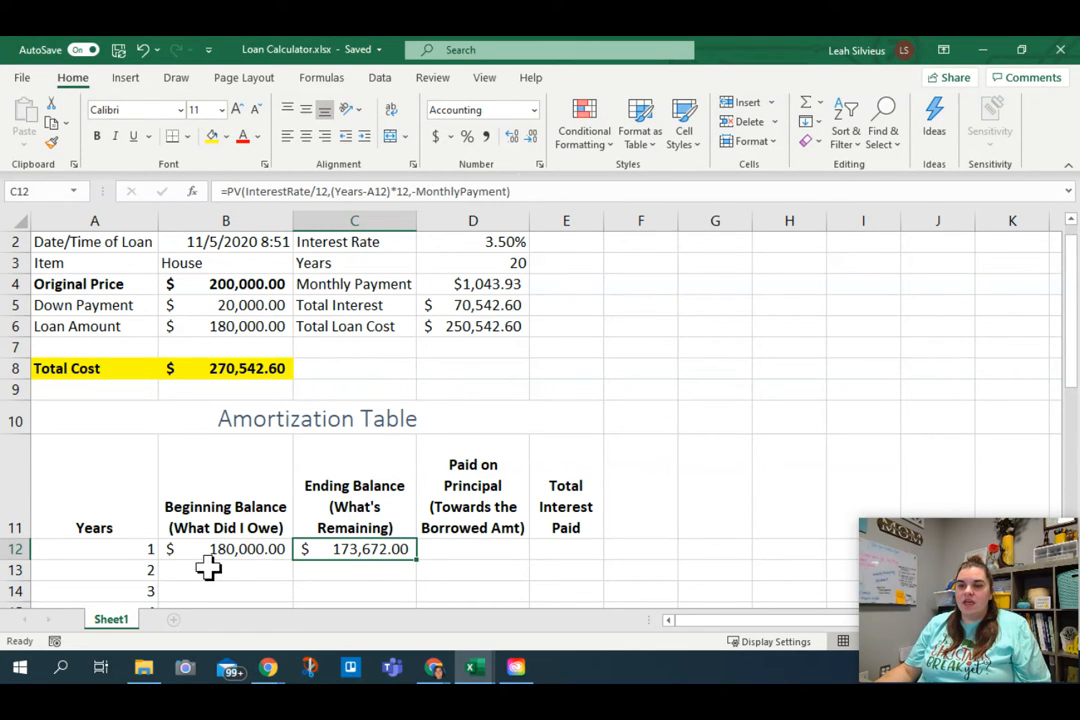
left_click(225, 549)
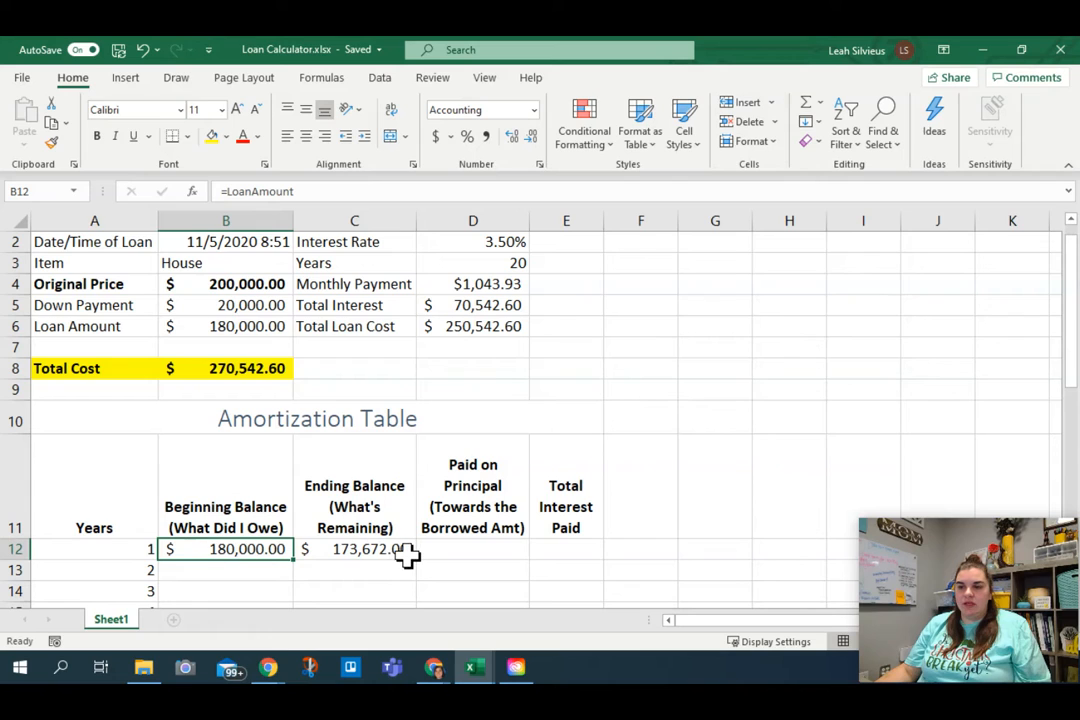
left_click(354, 548)
type("=")
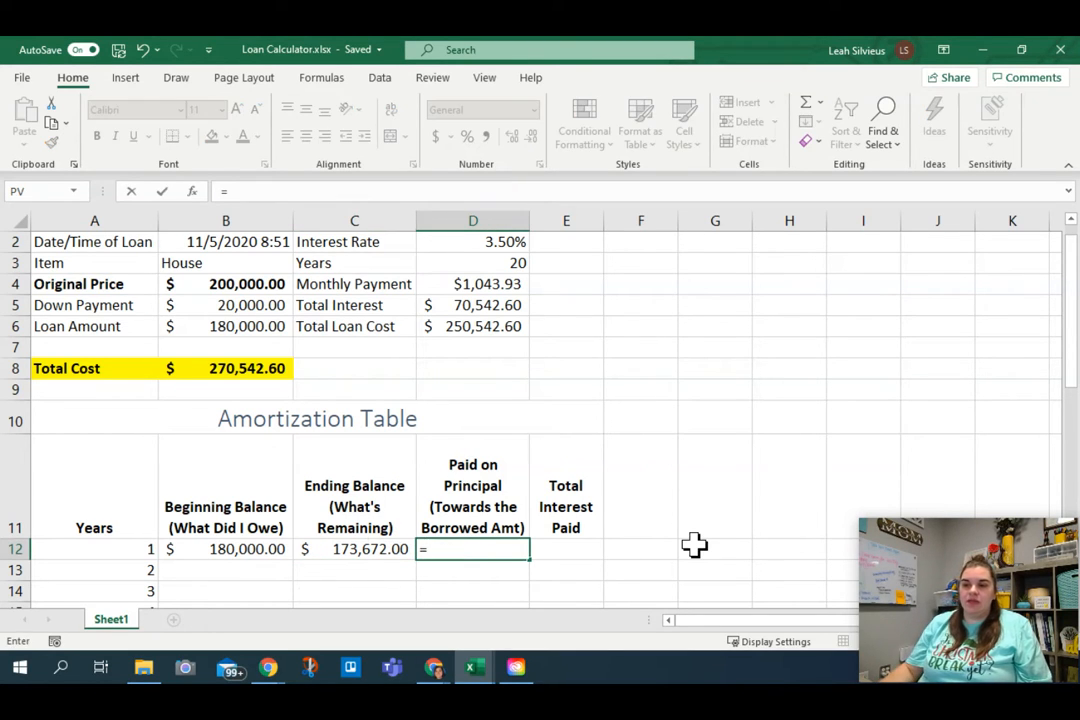
Enter =B12-C12 in D12 so year-1 principal paid shows $6,328.00
left_click(225, 549)
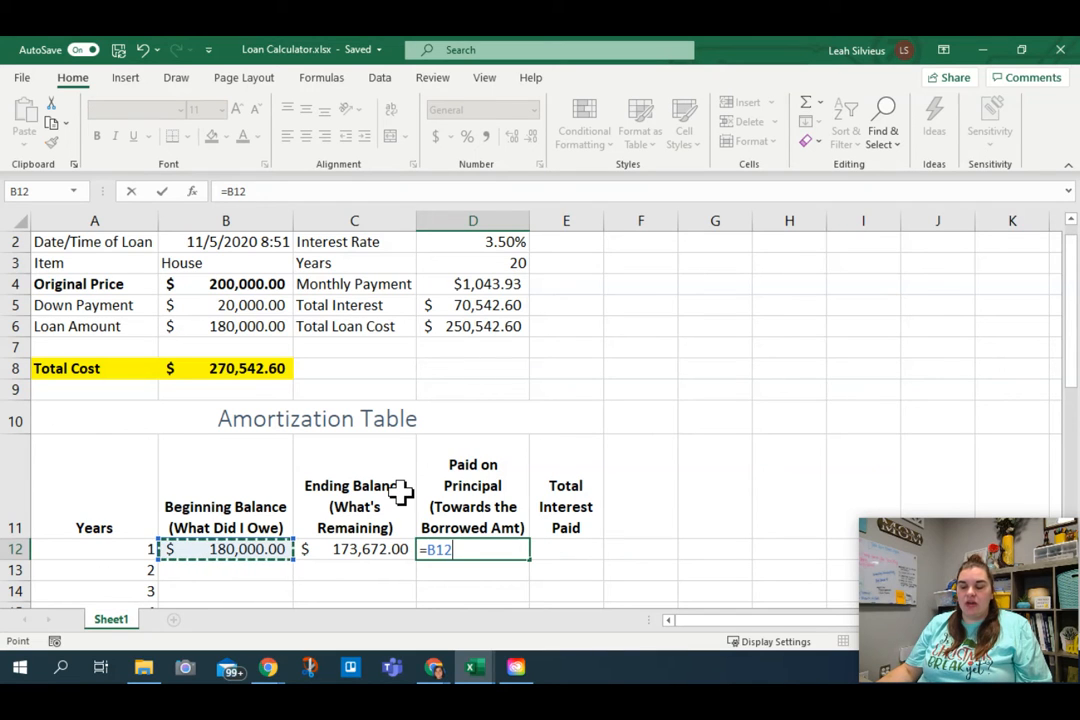
left_click(355, 549)
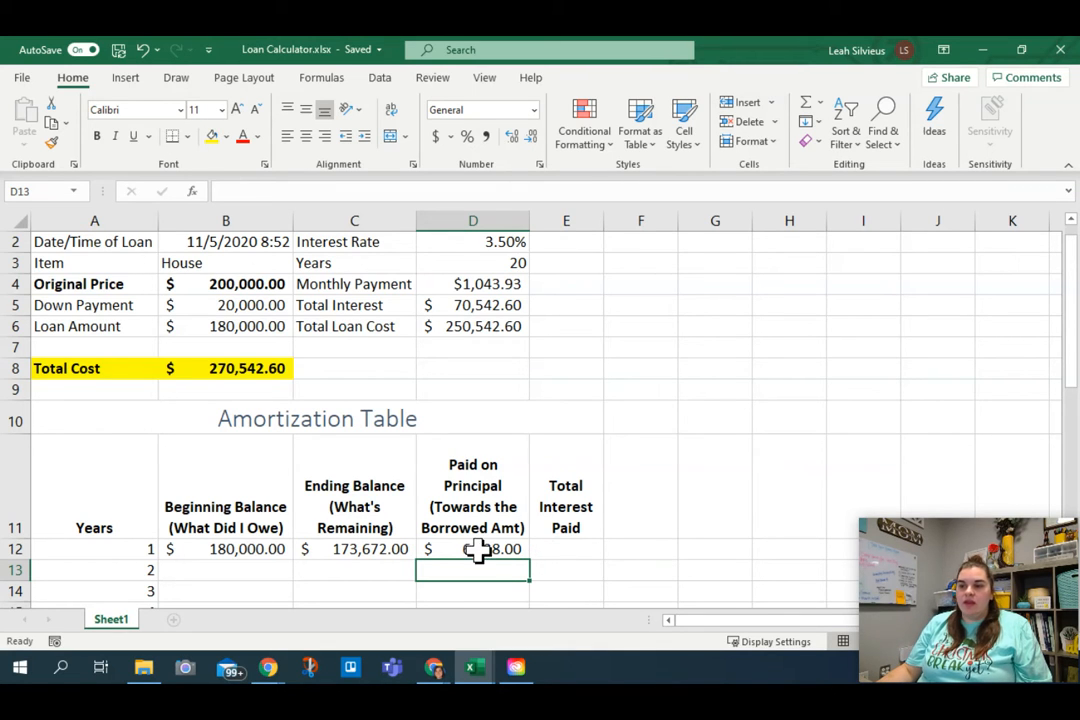
left_click(473, 548)
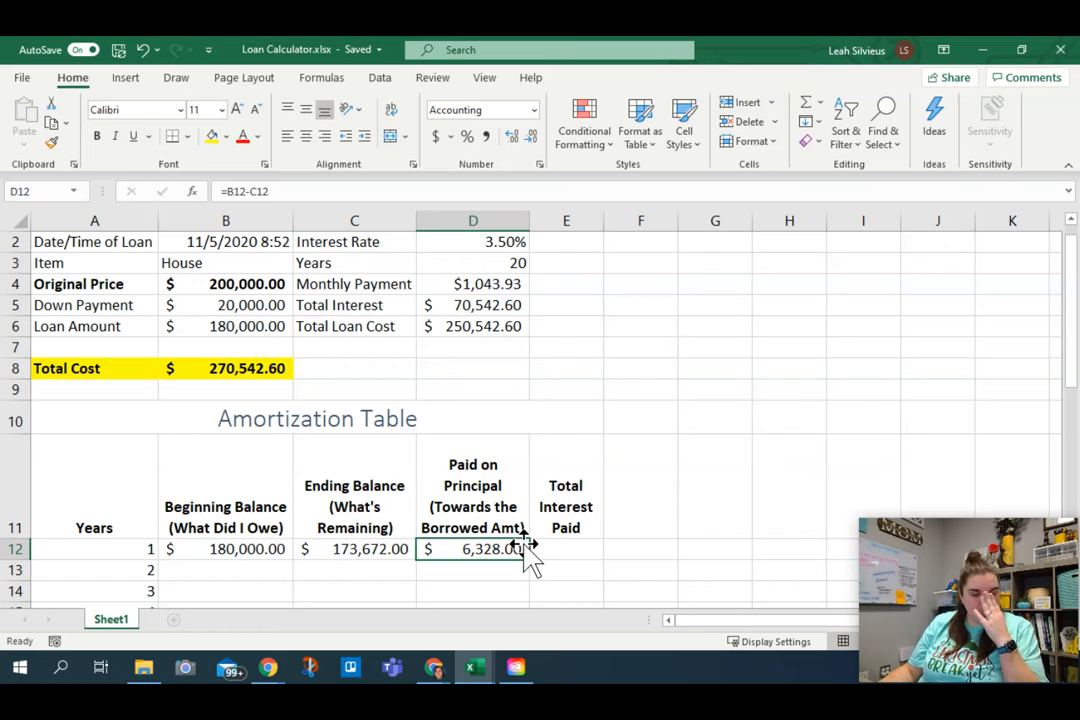
left_click(473, 284)
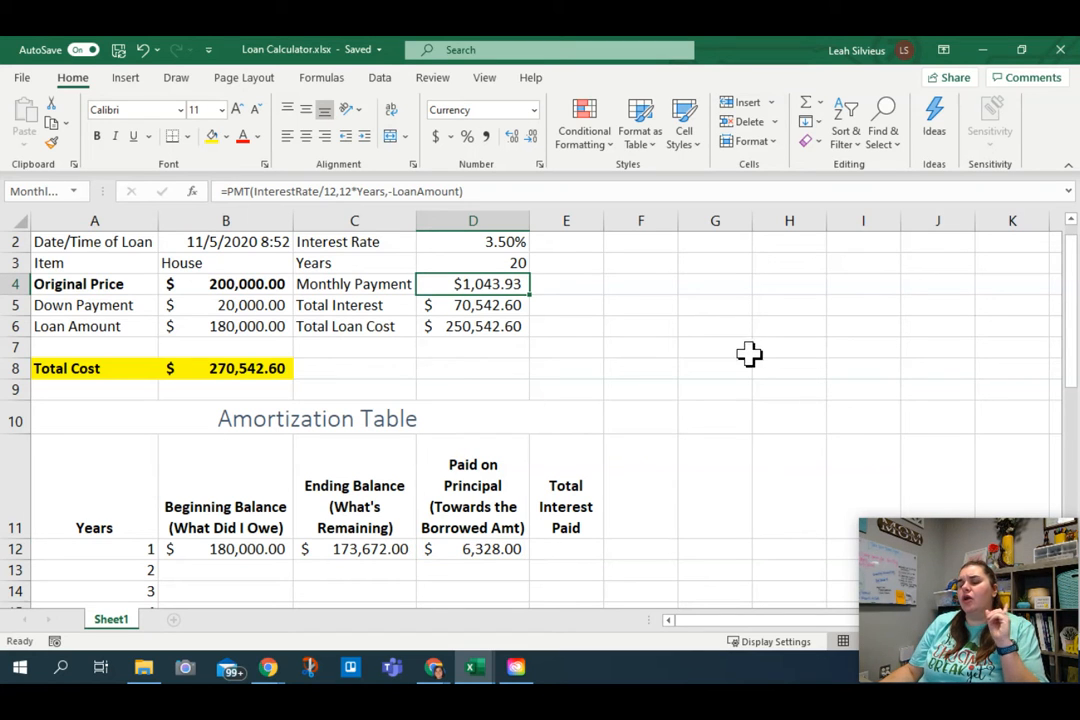
mouse_move(712, 376)
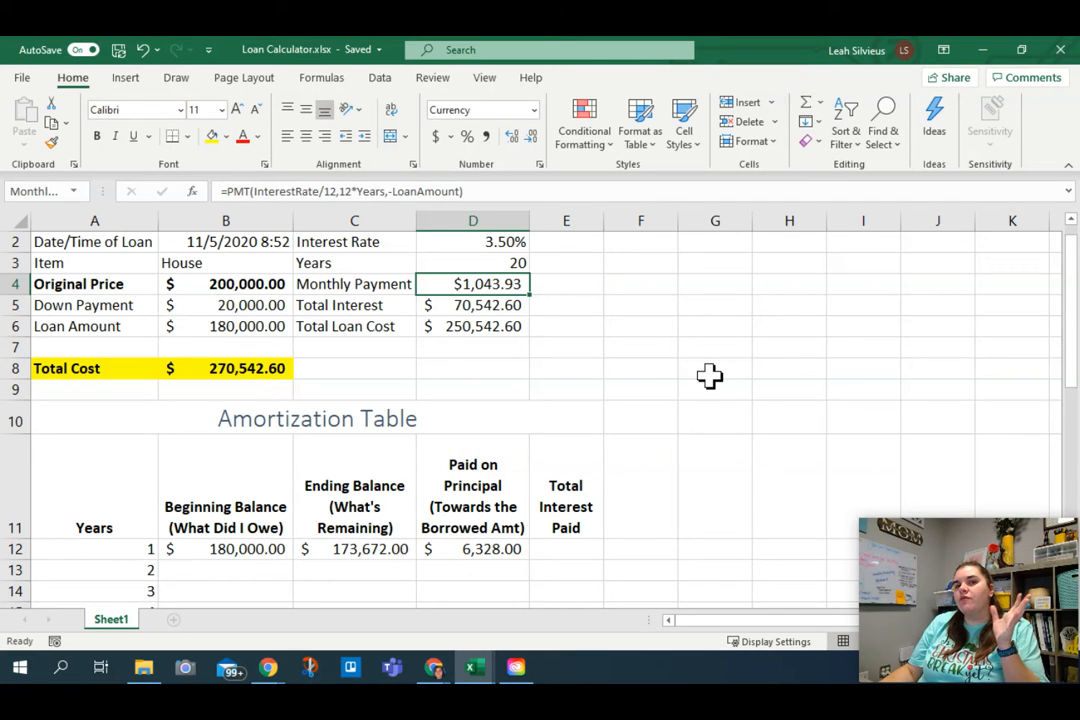
mouse_move(540, 535)
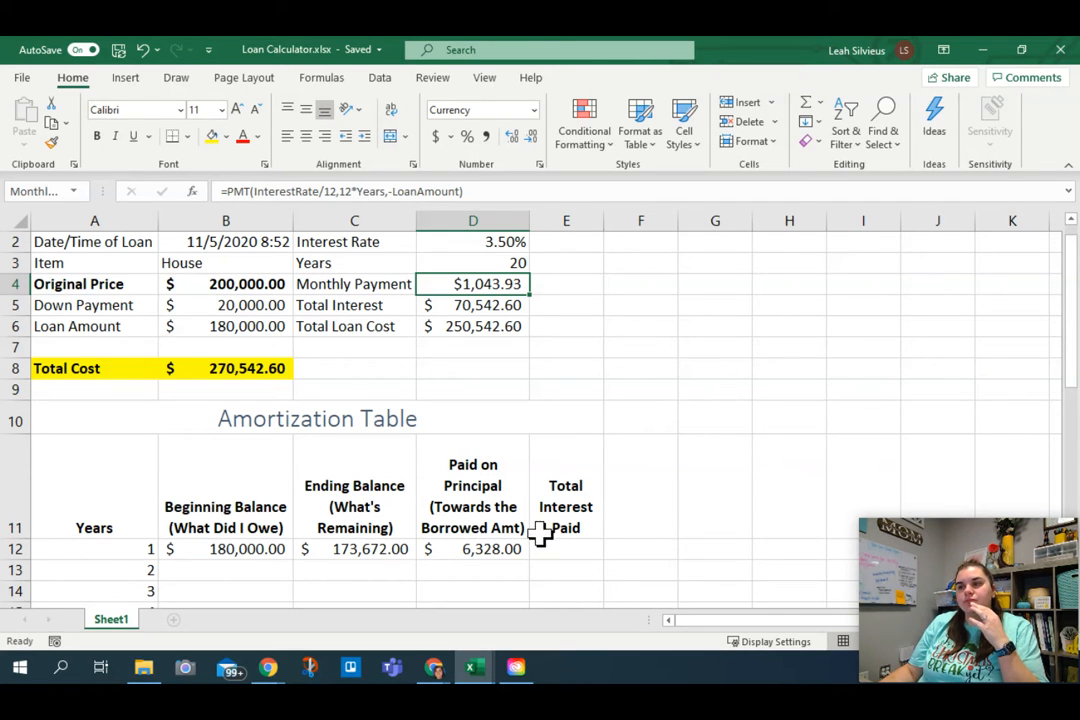
left_click(473, 548)
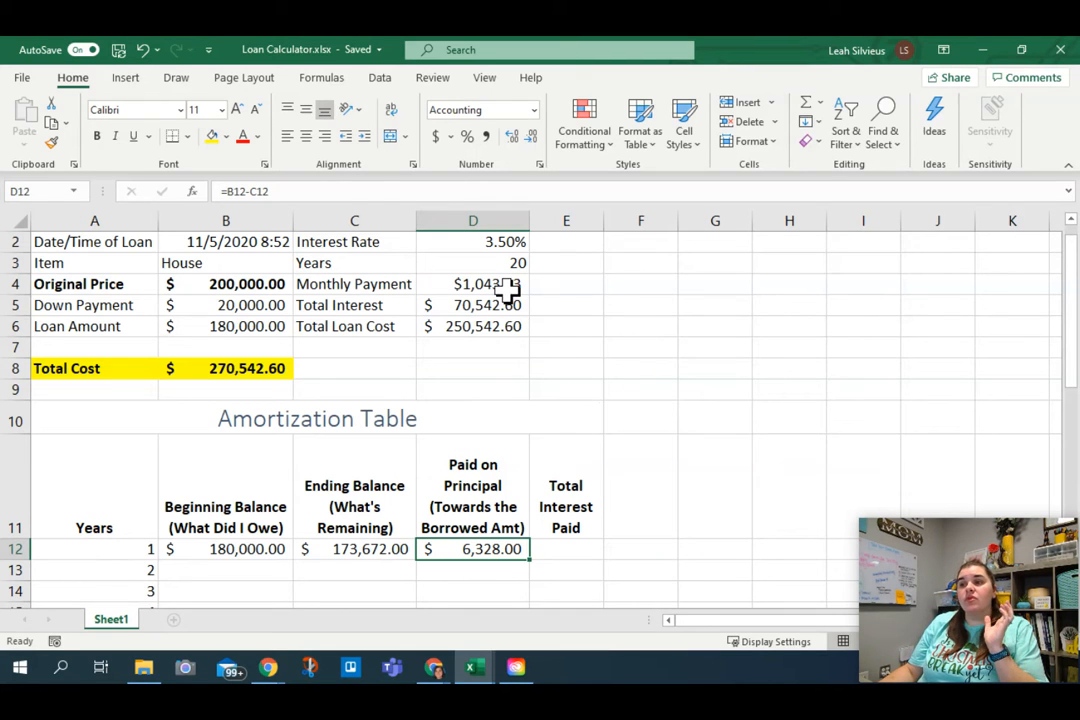
left_click(472, 283)
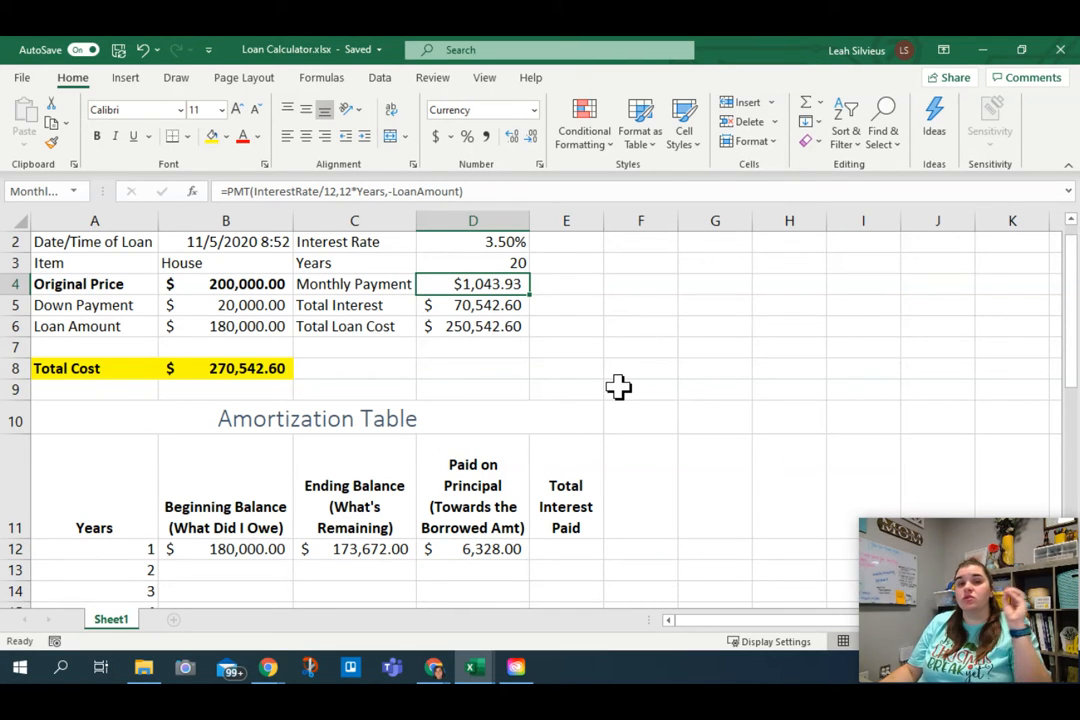
mouse_move(475, 560)
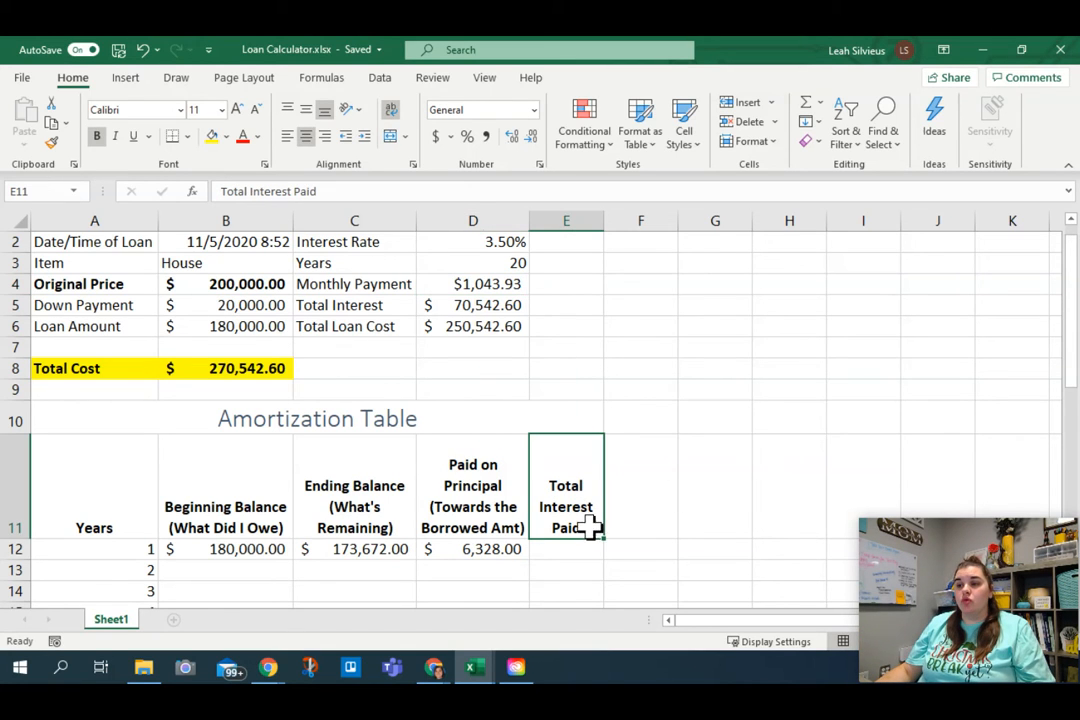
Append 'This Year' to the E11 header, making it 'Total Interest Paid This Year'
type("This Year")
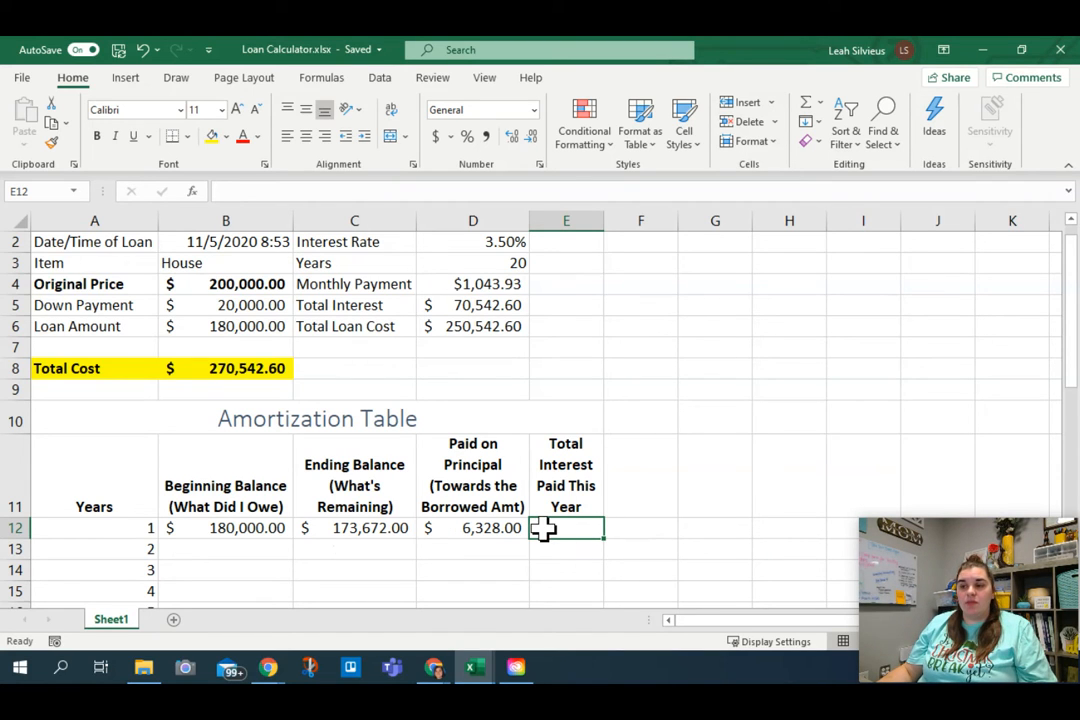
type("=")
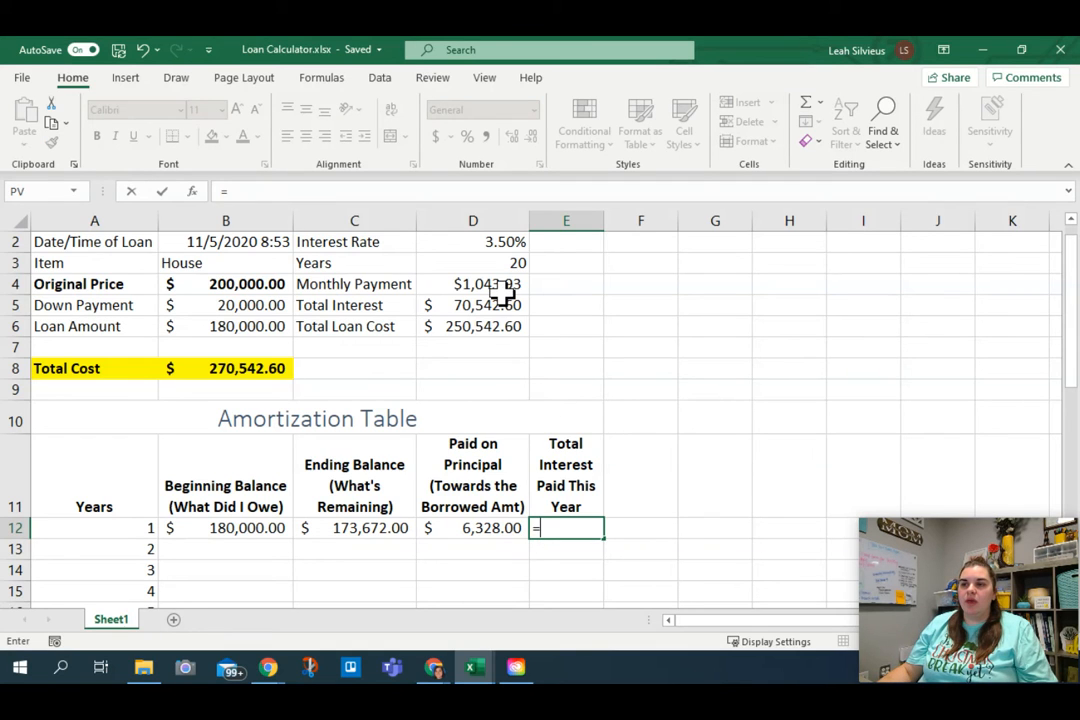
Enter =MonthlyPayment*12-D12 in E12, giving year-1 interest of $6,199.13
type("=MonthlyPayment")
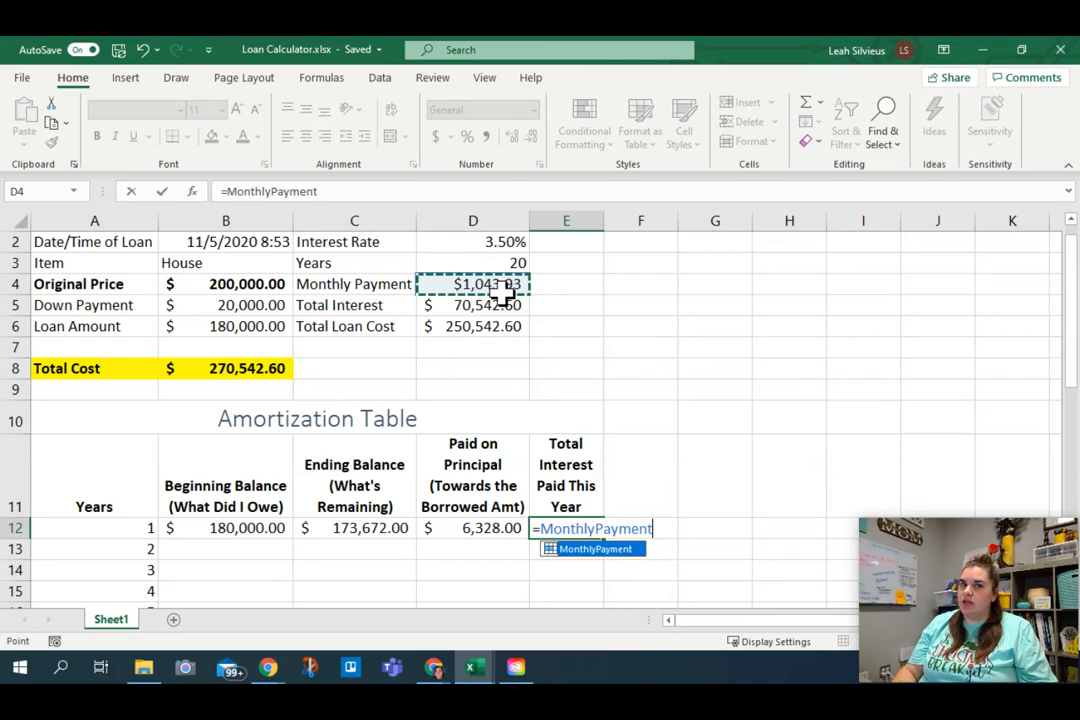
type("*")
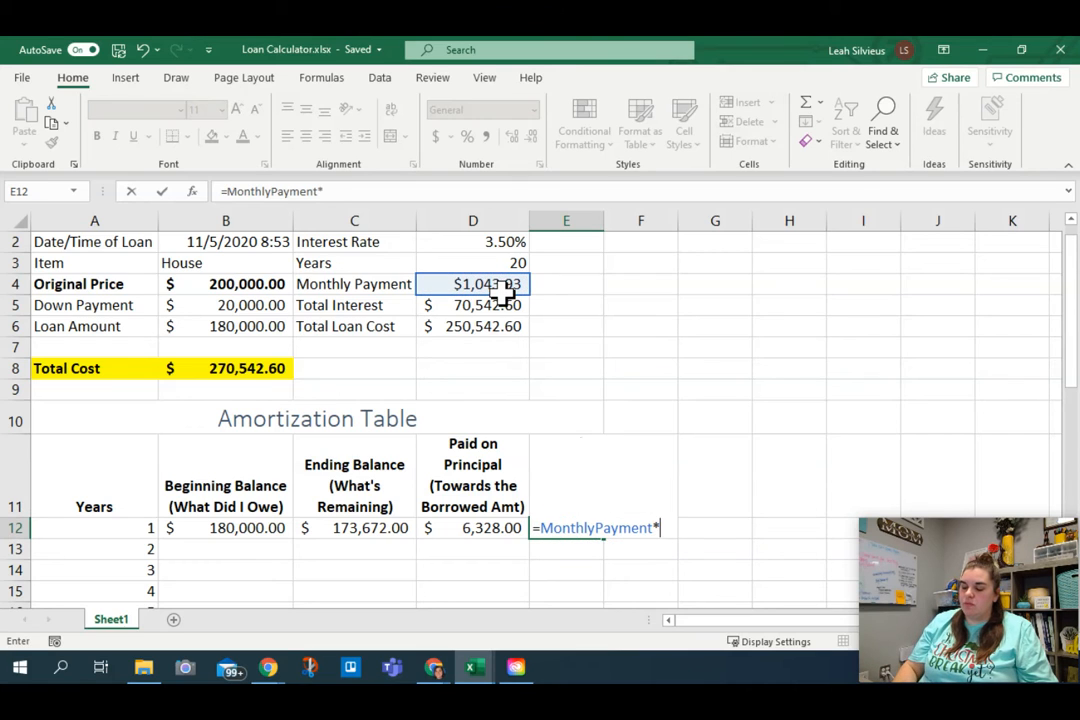
type("12")
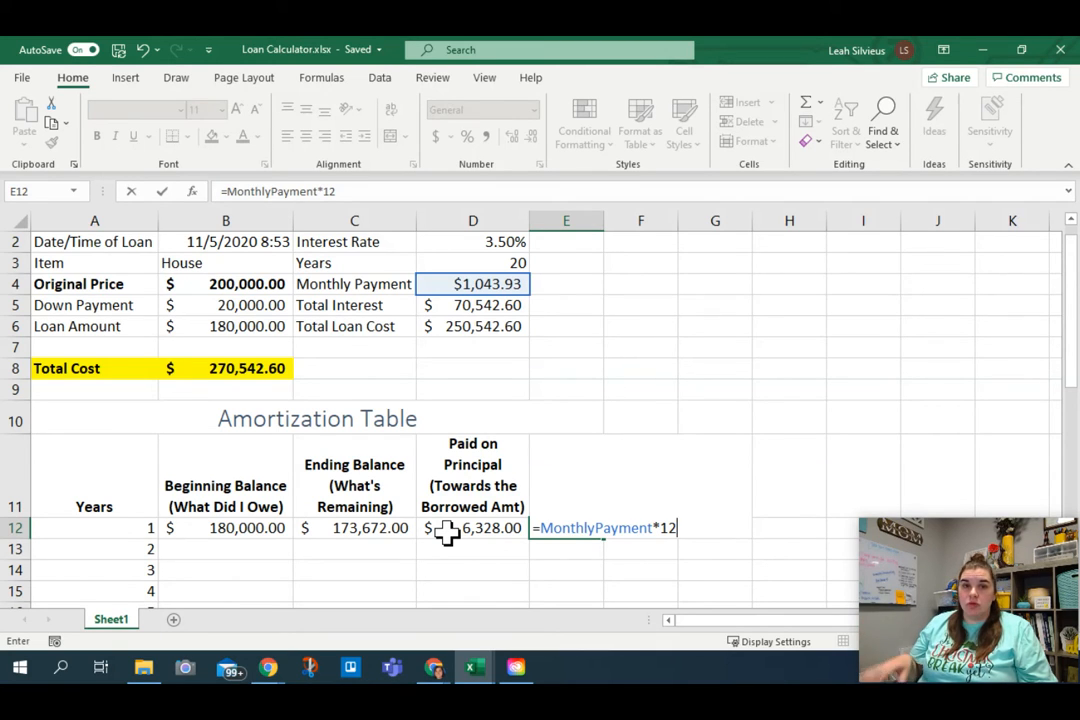
type("-")
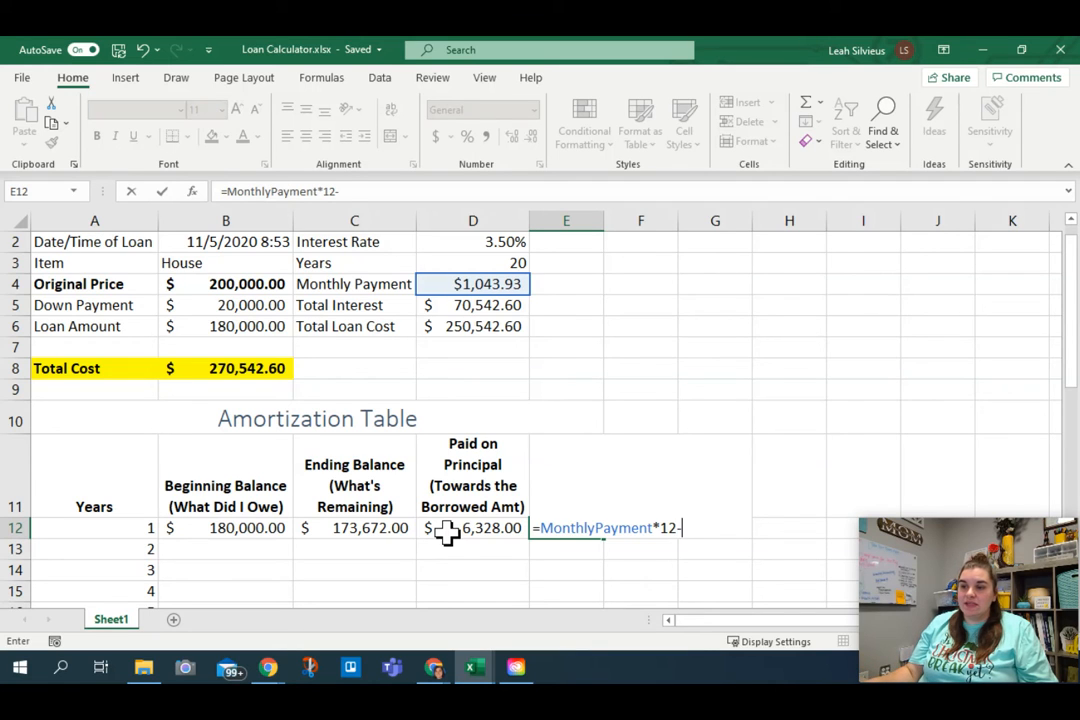
left_click(473, 527)
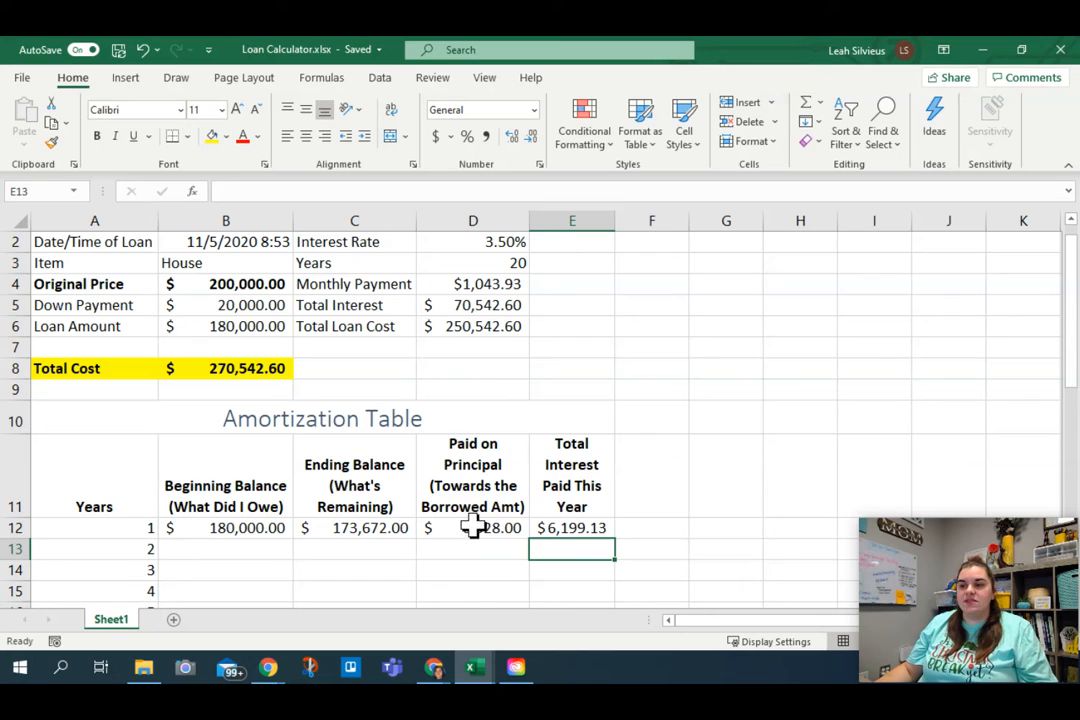
mouse_move(748, 507)
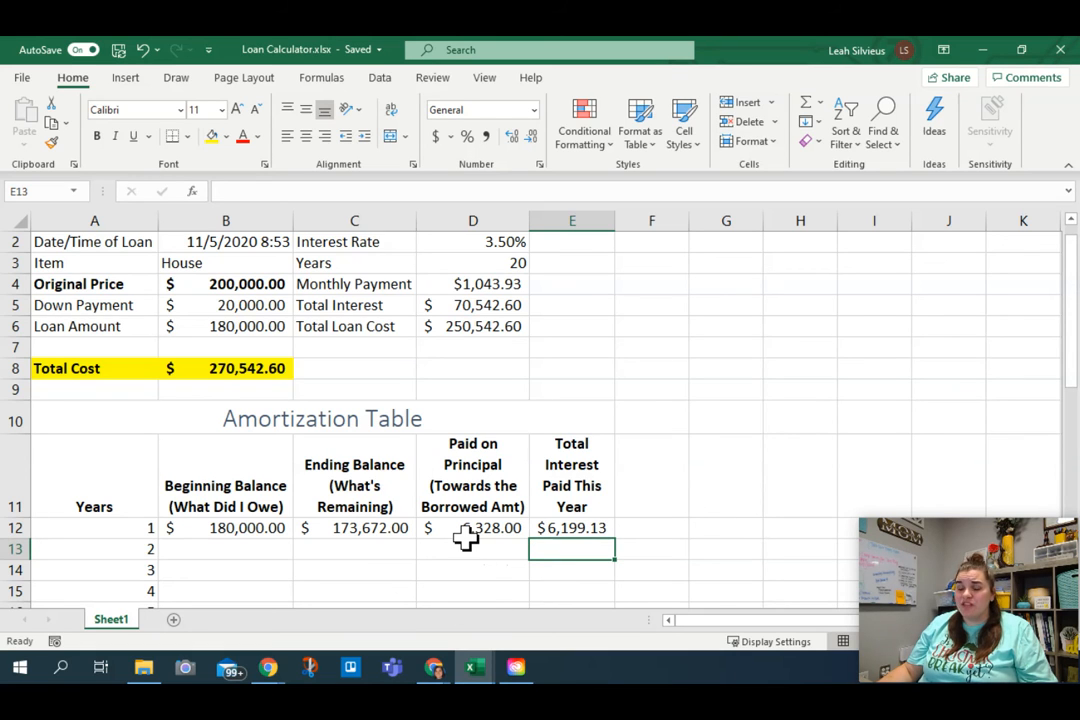
scroll("down", 3)
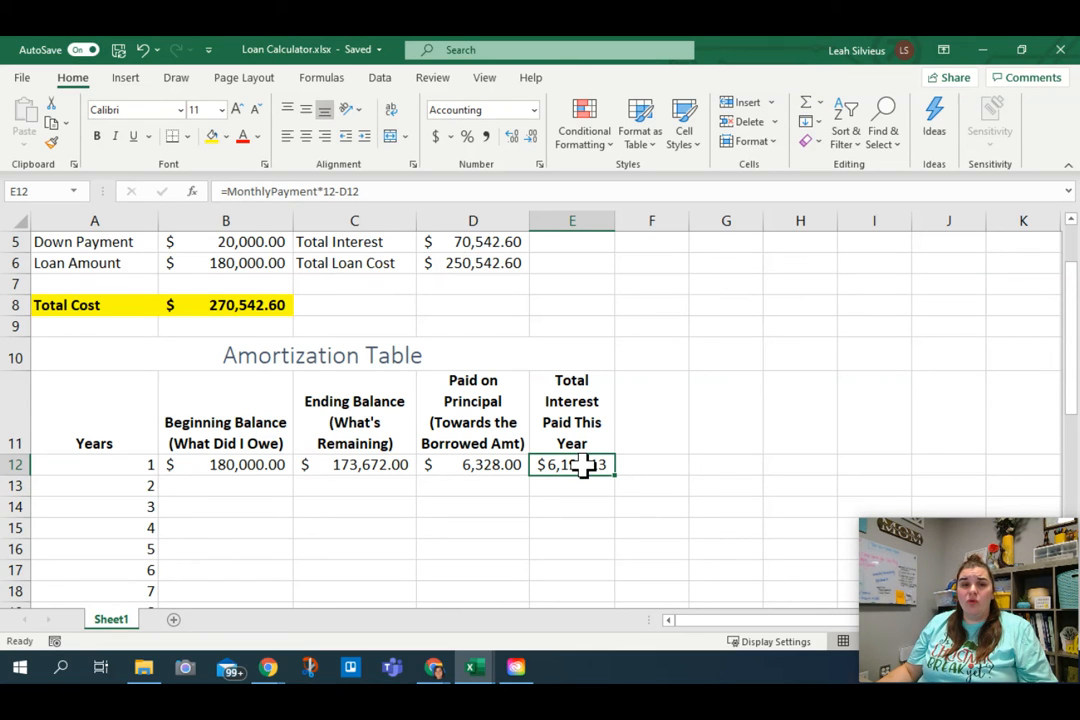
scroll("down", 3)
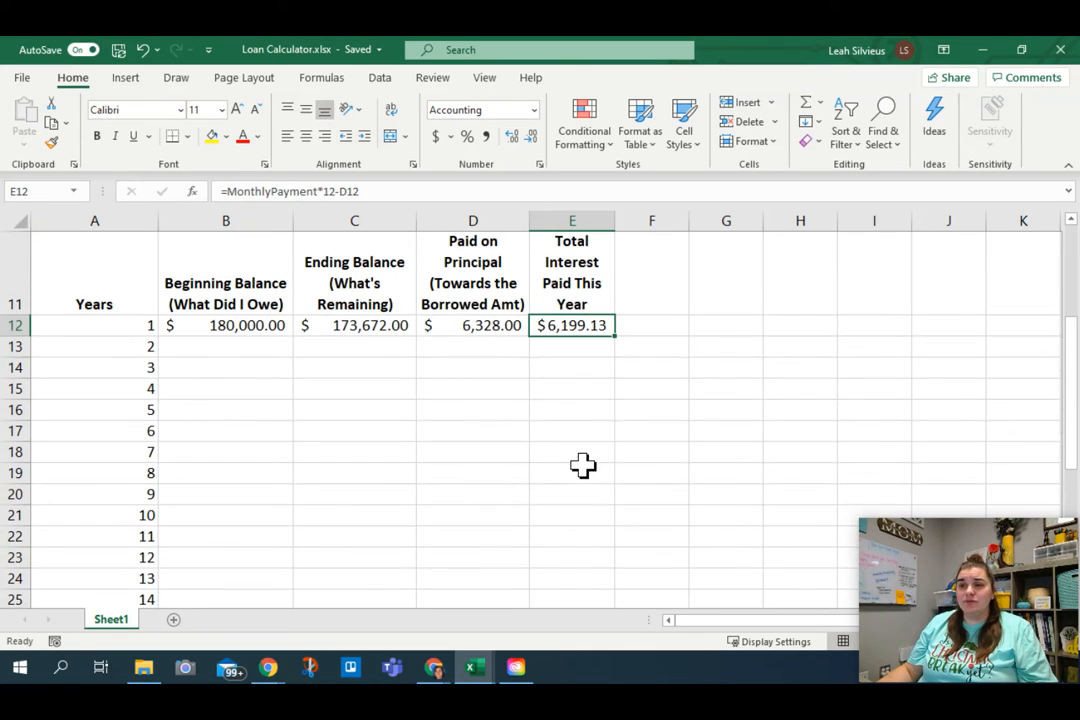
scroll("down", 3)
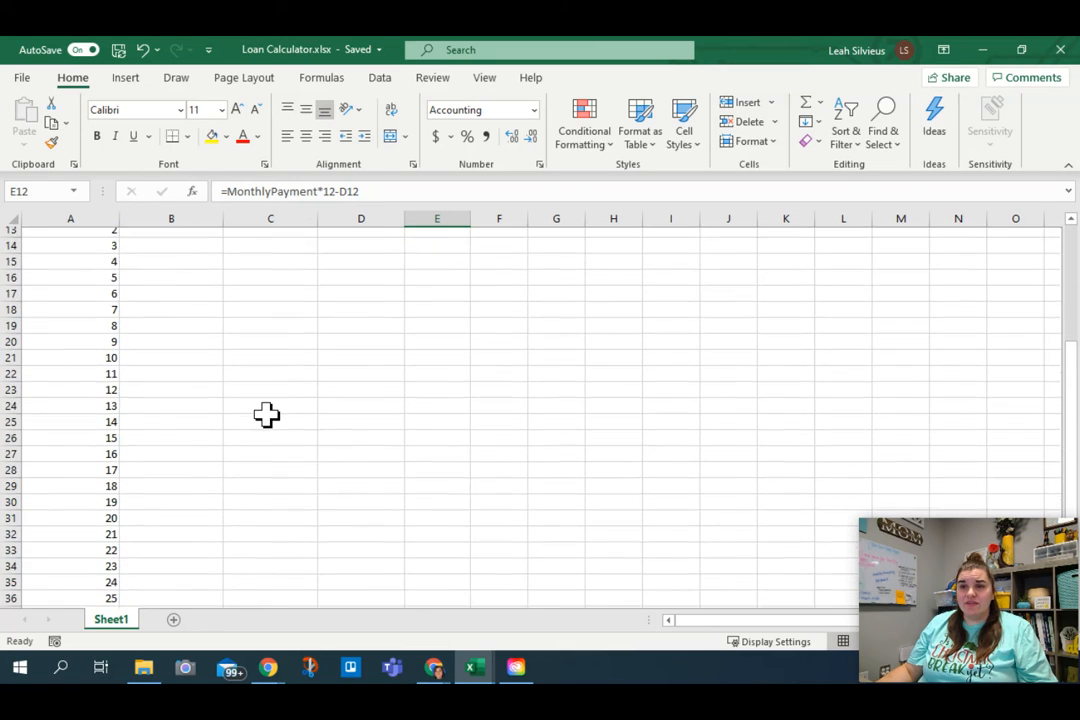